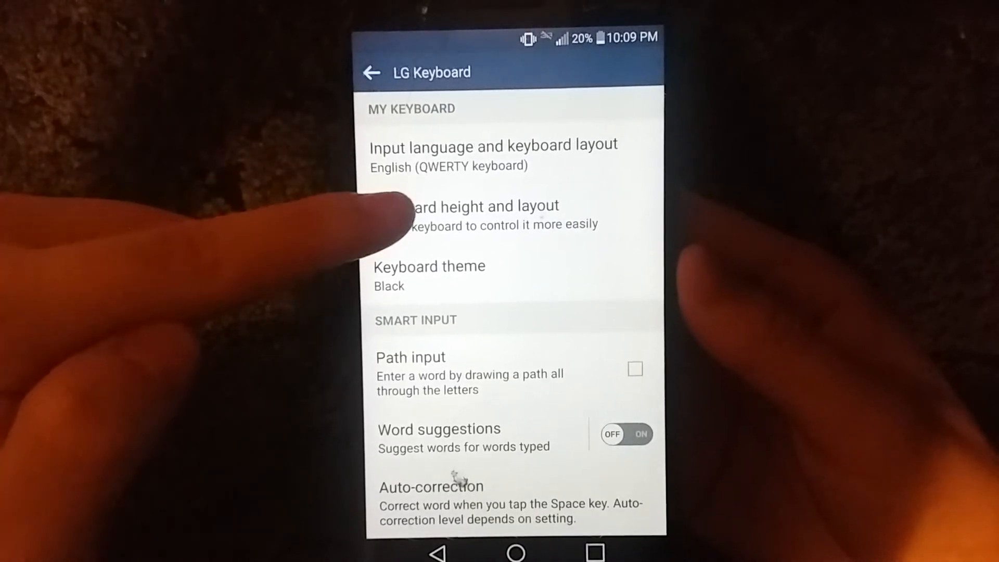
# Show the keyboard theme choices with Black currently selected.
pyautogui.click(485, 205)
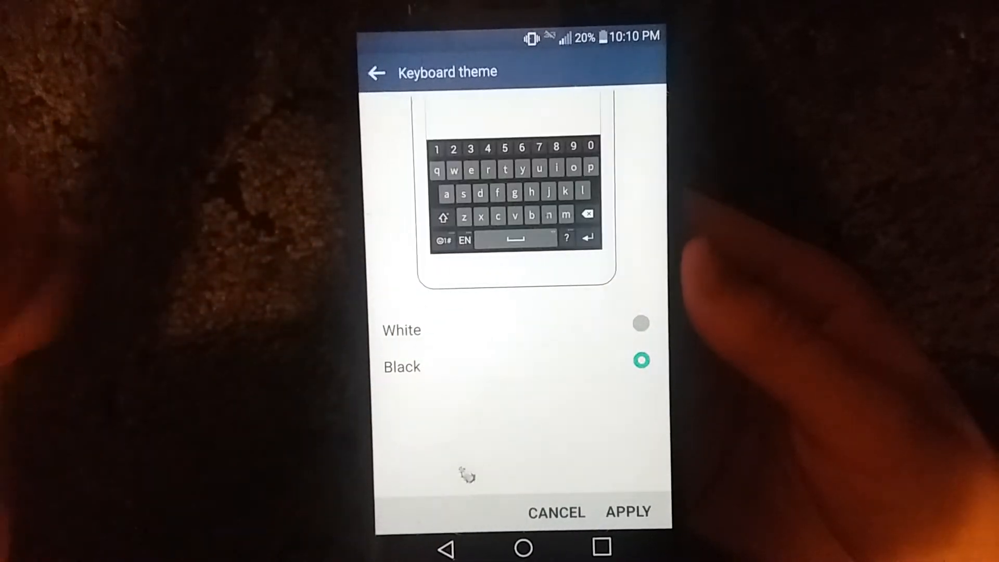
# Apply the White keyboard theme in place of Black and return to the settings list.
pyautogui.click(629, 512)
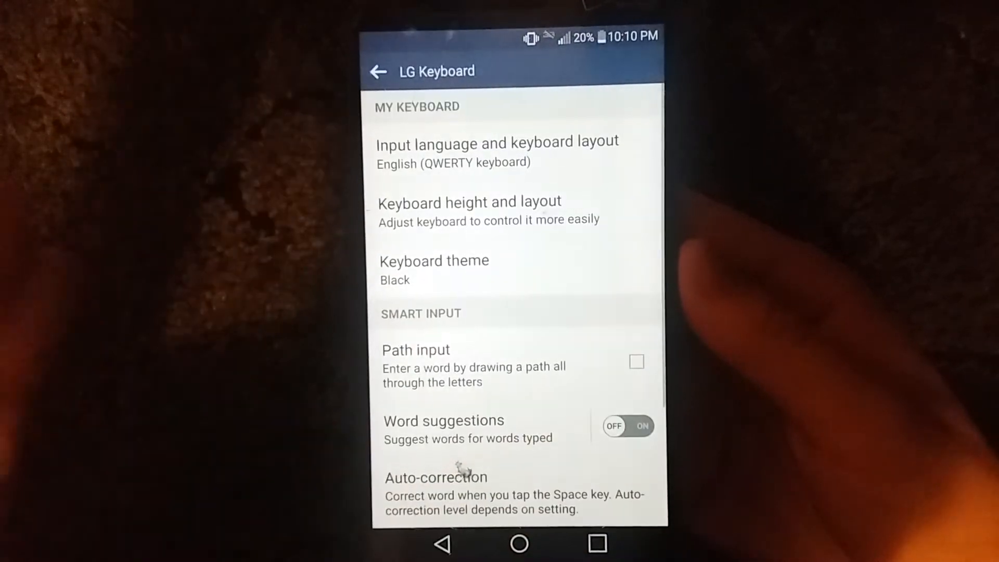
pyautogui.click(434, 260)
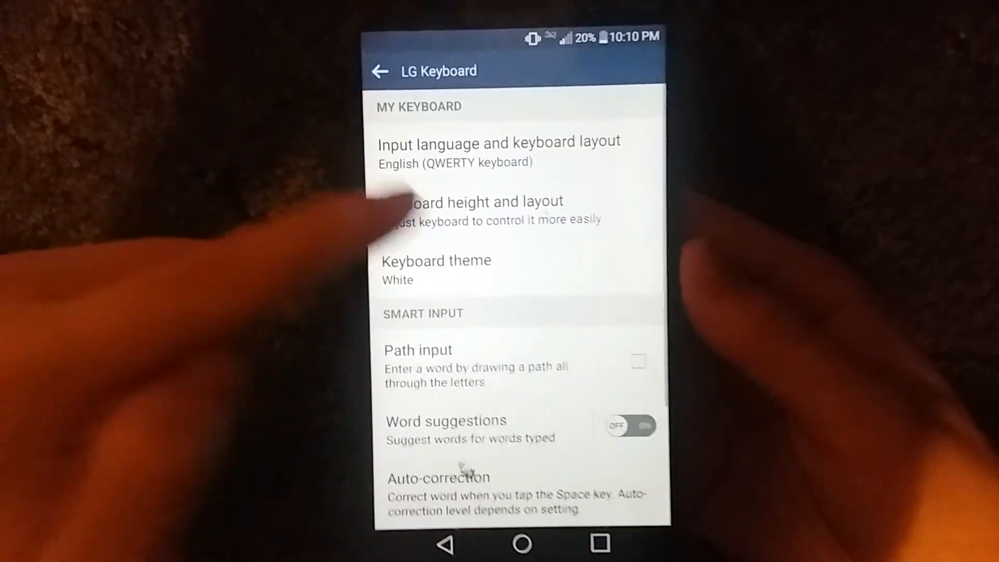
# Adjust the keyboard height using the 'Try it here' test keyboard handle, then go back.
pyautogui.click(482, 205)
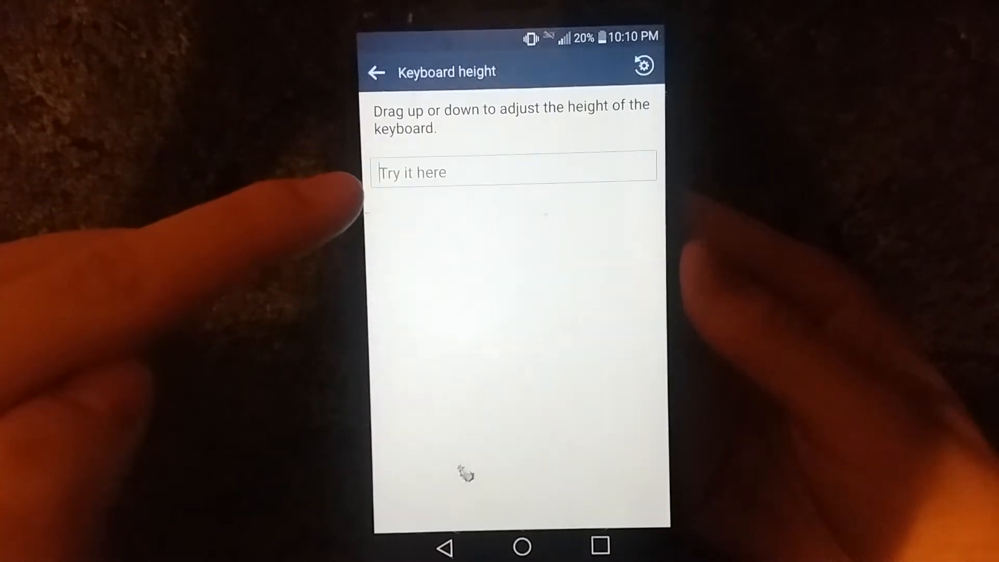
pyautogui.click(514, 172)
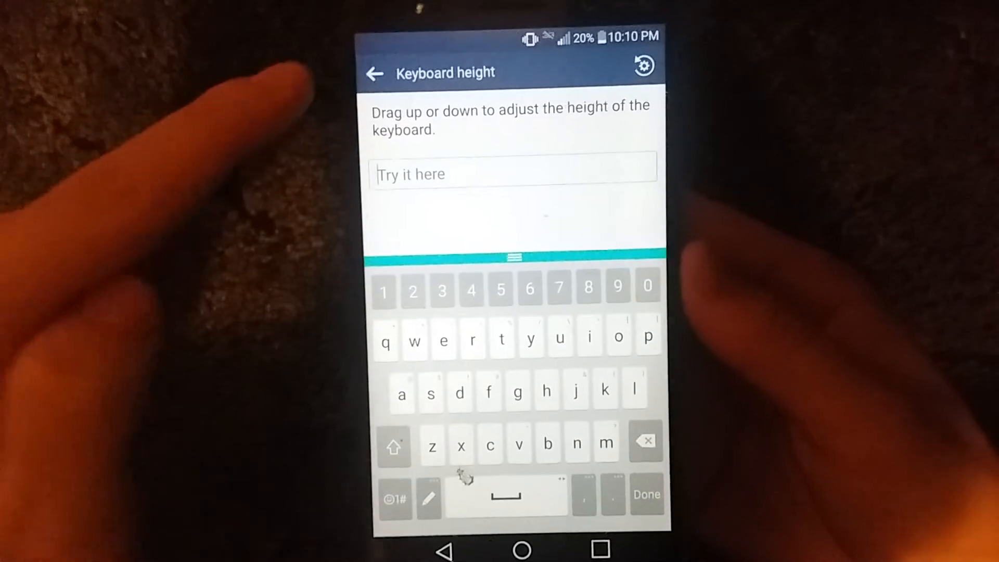
pyautogui.click(374, 72)
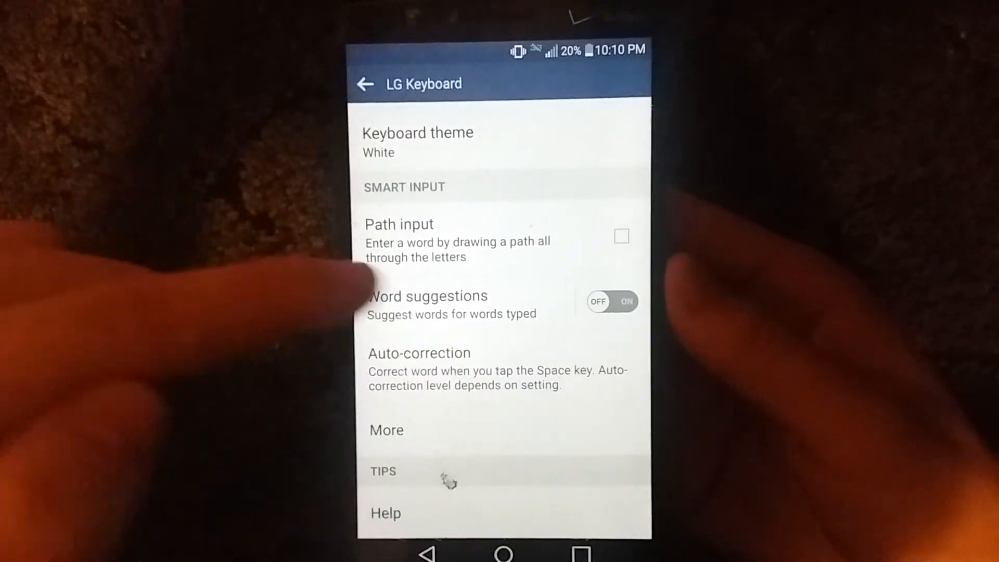
pyautogui.click(612, 301)
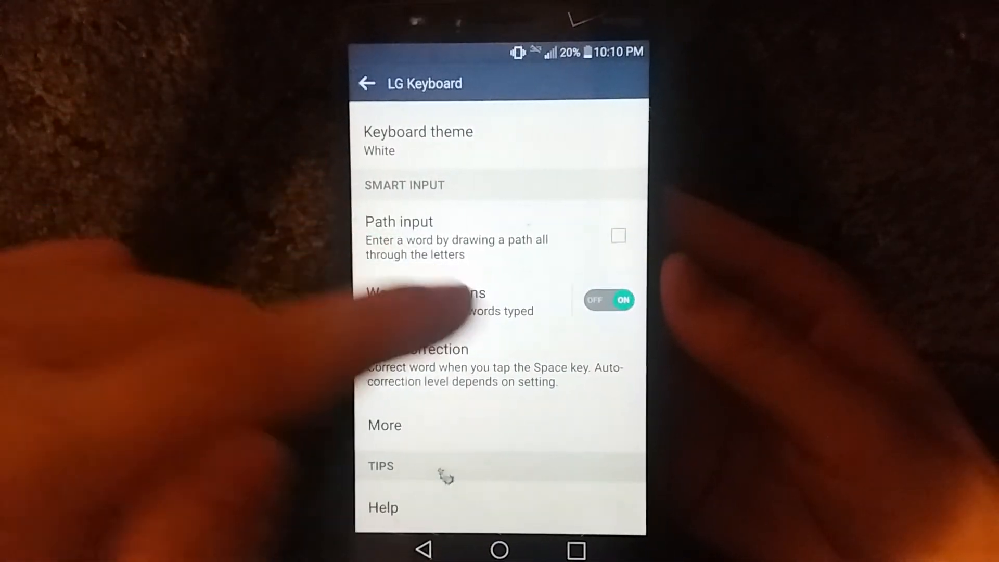
pyautogui.click(609, 300)
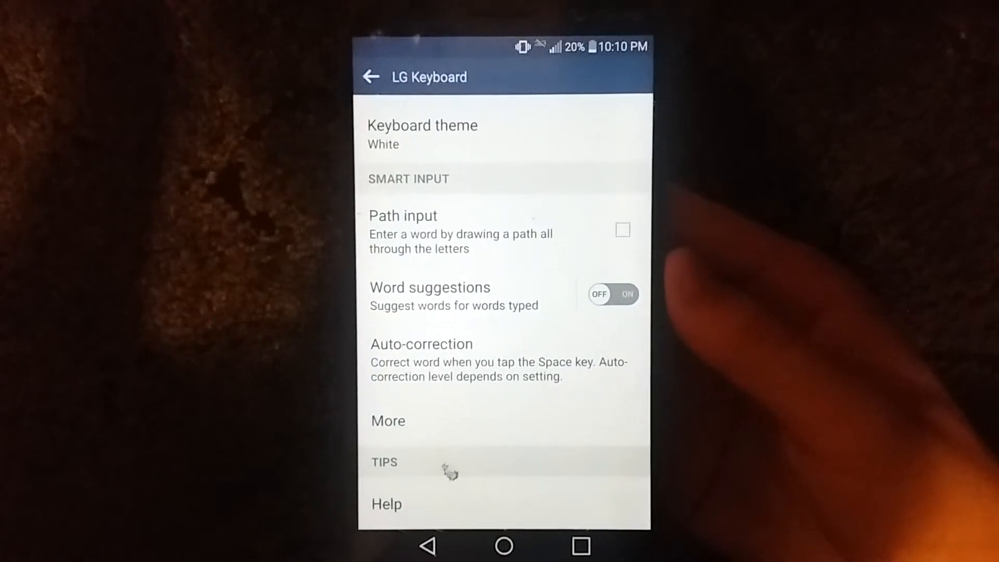